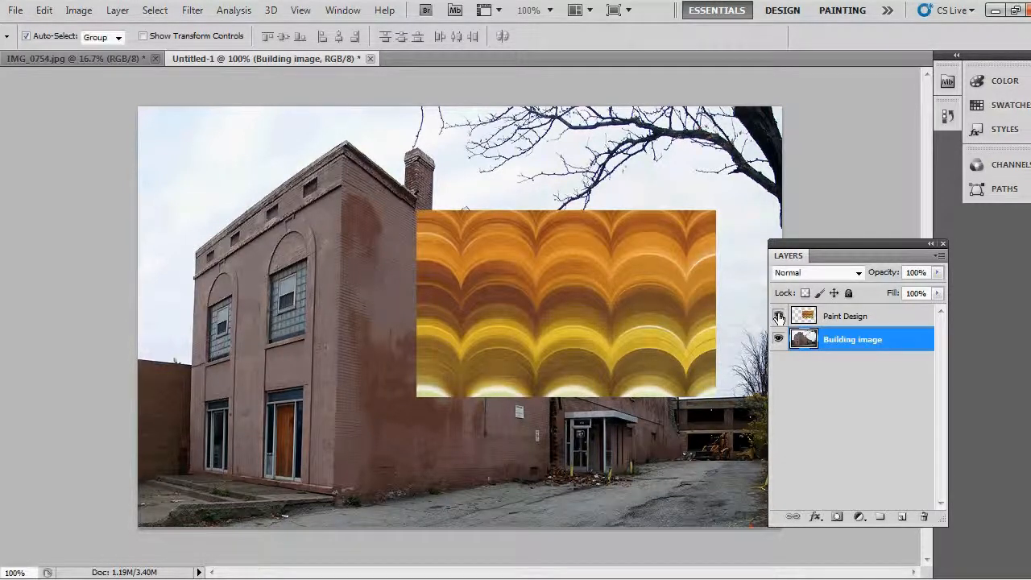
# Step: Hide the Paint Design pattern to view the building, select that layer, then show it again
pyautogui.click(778, 315)
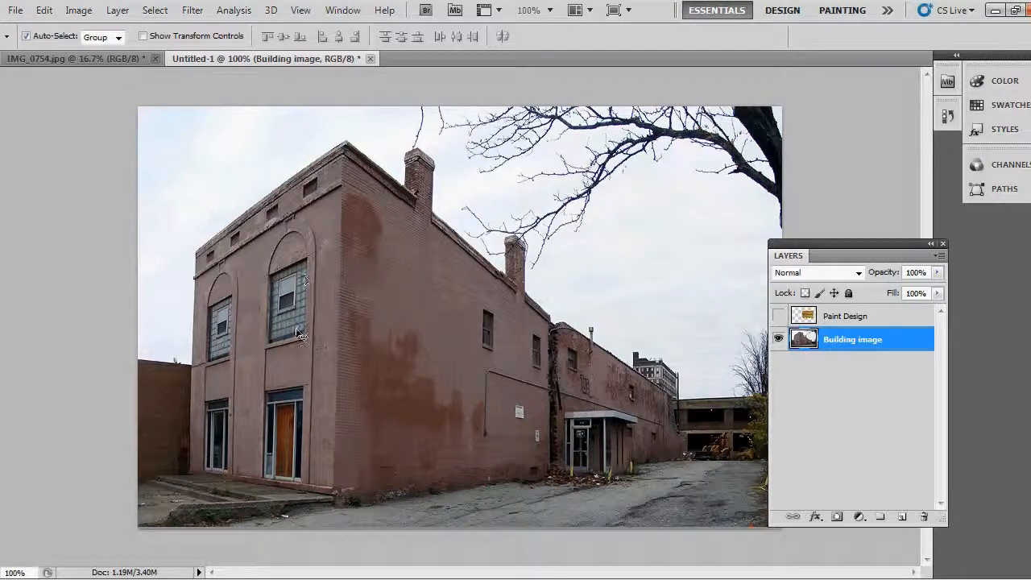
pyautogui.moveTo(341, 305)
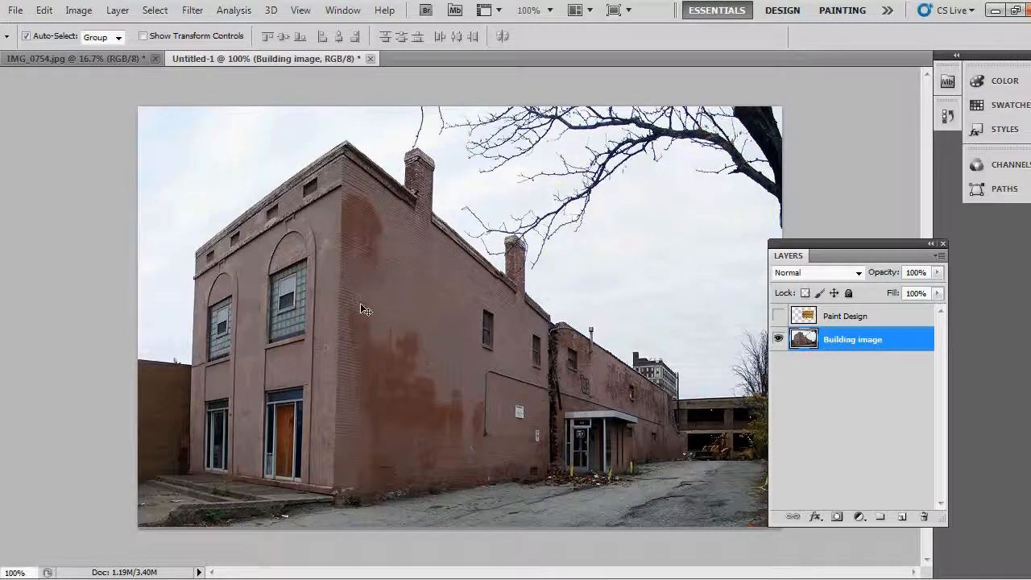
pyautogui.moveTo(588, 310)
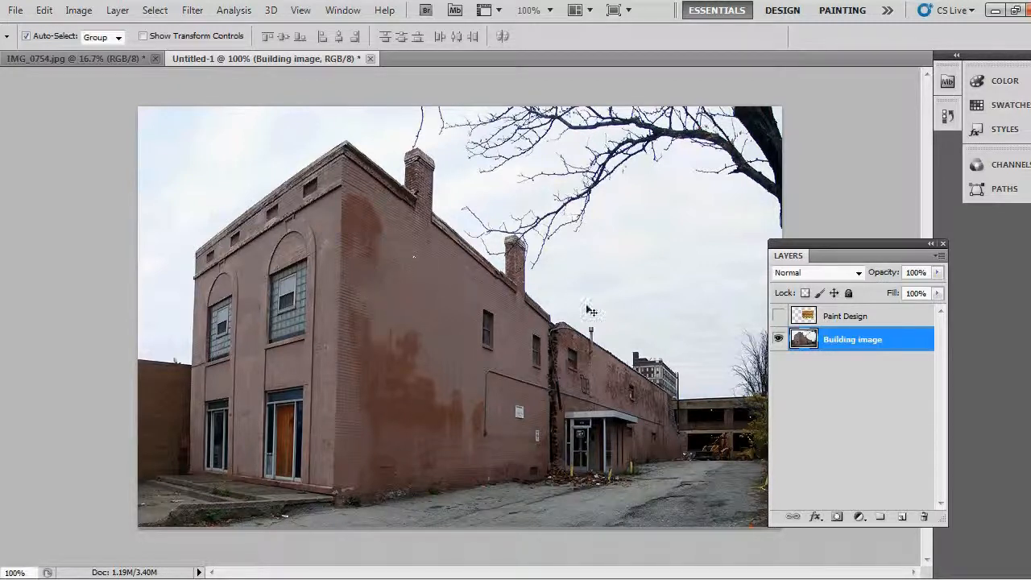
pyautogui.click(853, 315)
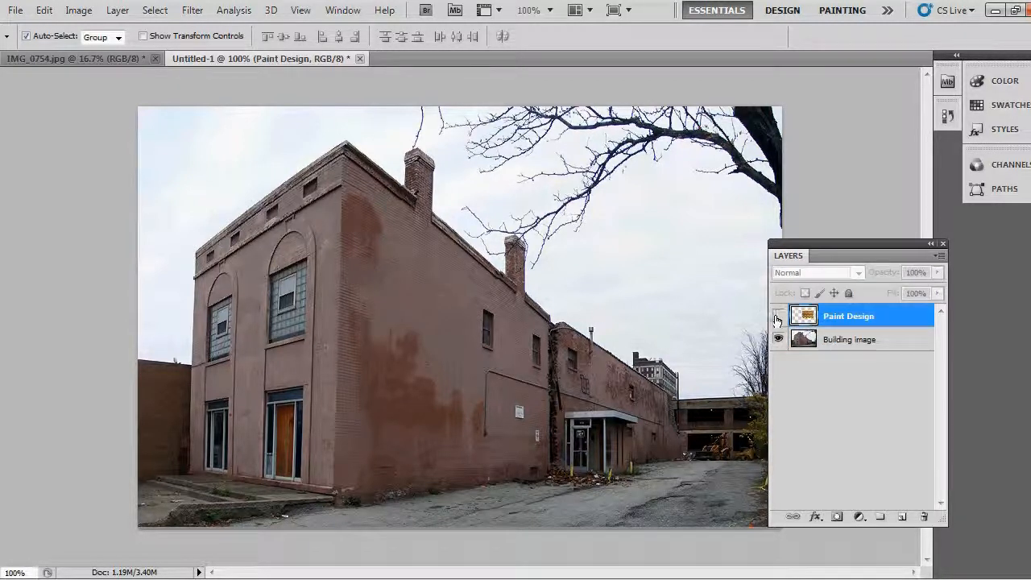
pyautogui.click(779, 315)
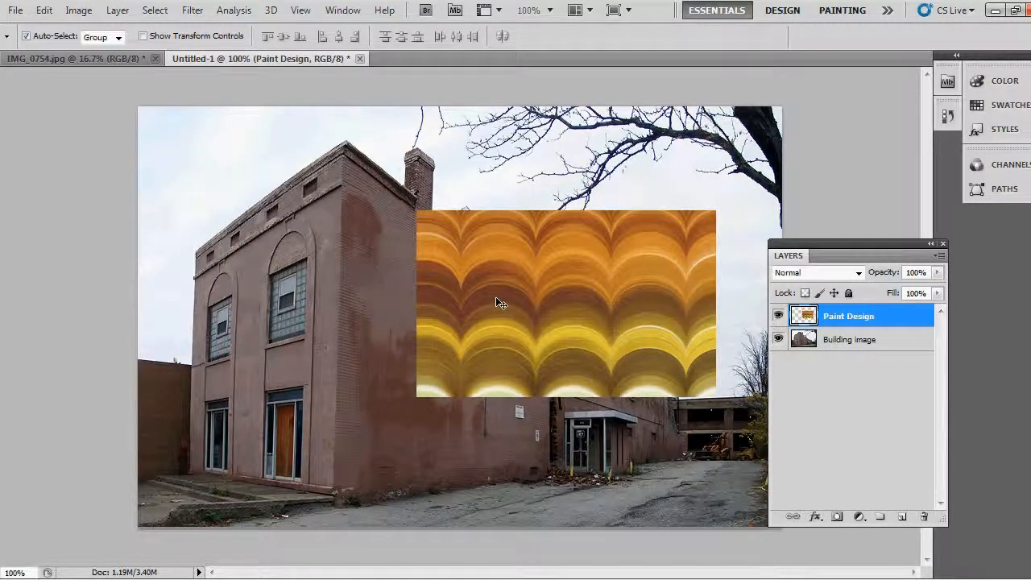
pyautogui.moveTo(367, 276)
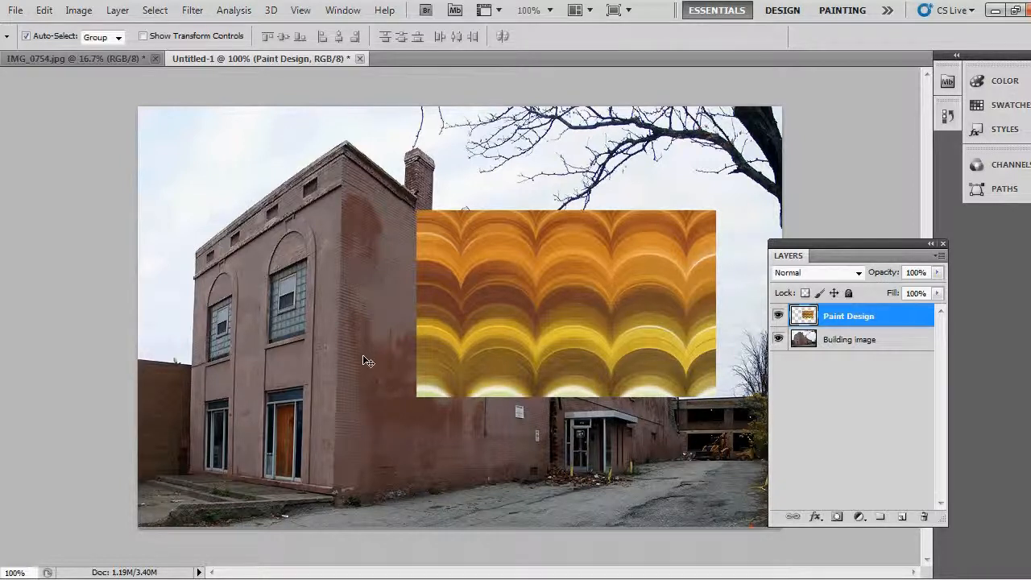
pyautogui.moveTo(292, 287)
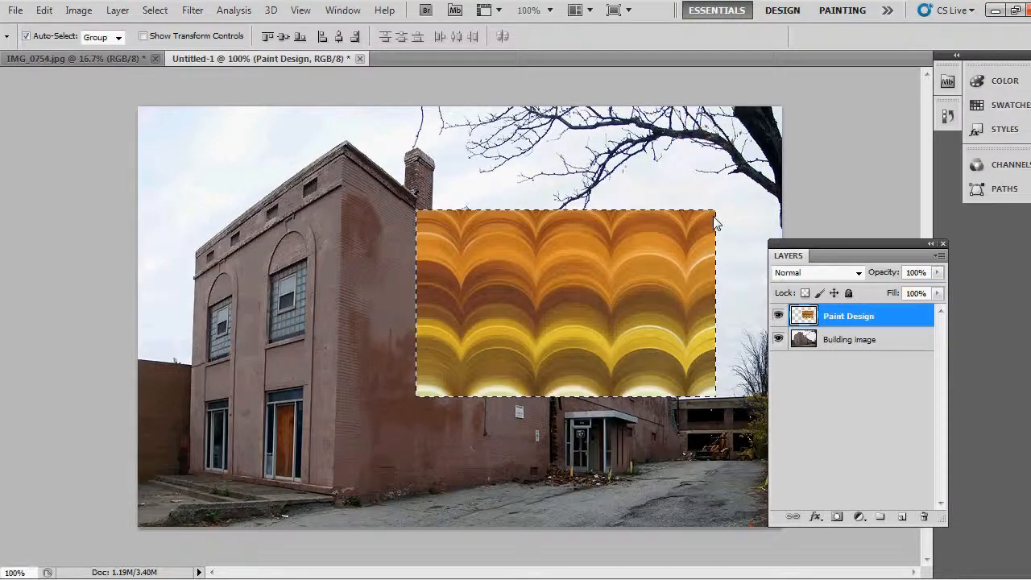
# Step: Copy the selected gold pattern and add a new empty layer for the perspective paste
pyautogui.press('ctrl+c')
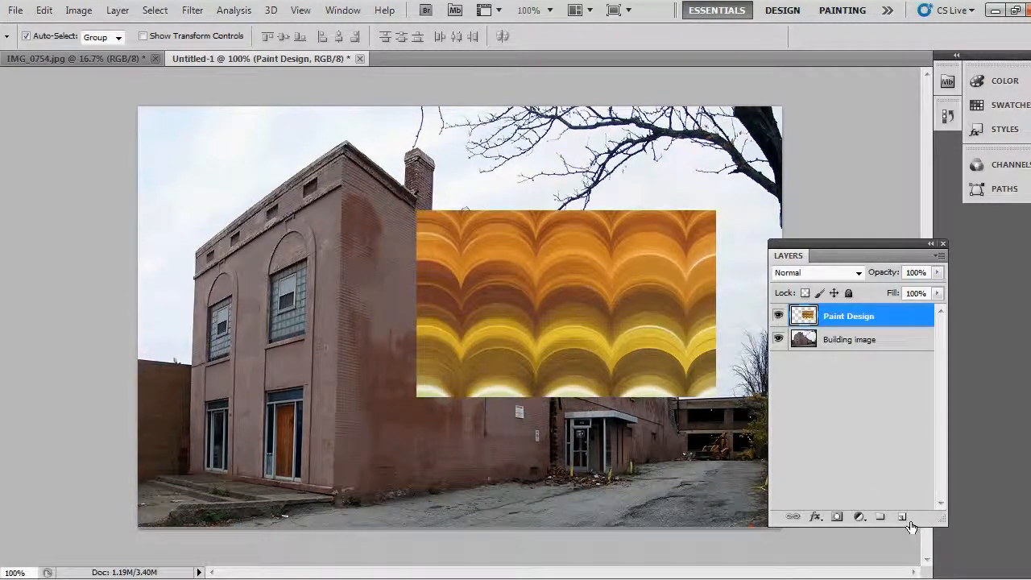
pyautogui.click(903, 517)
pyautogui.write('Vanishing')
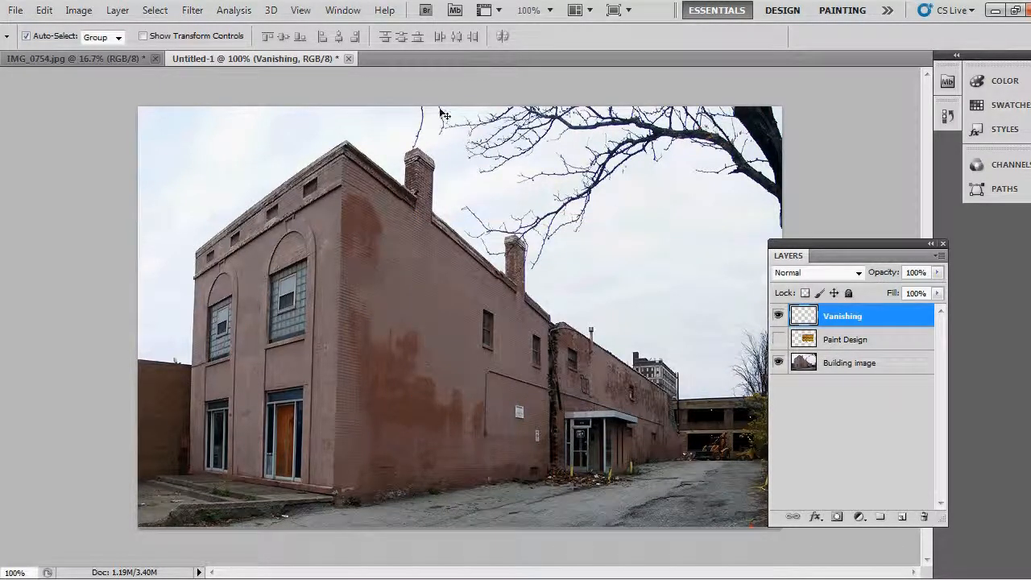
pyautogui.click(192, 9)
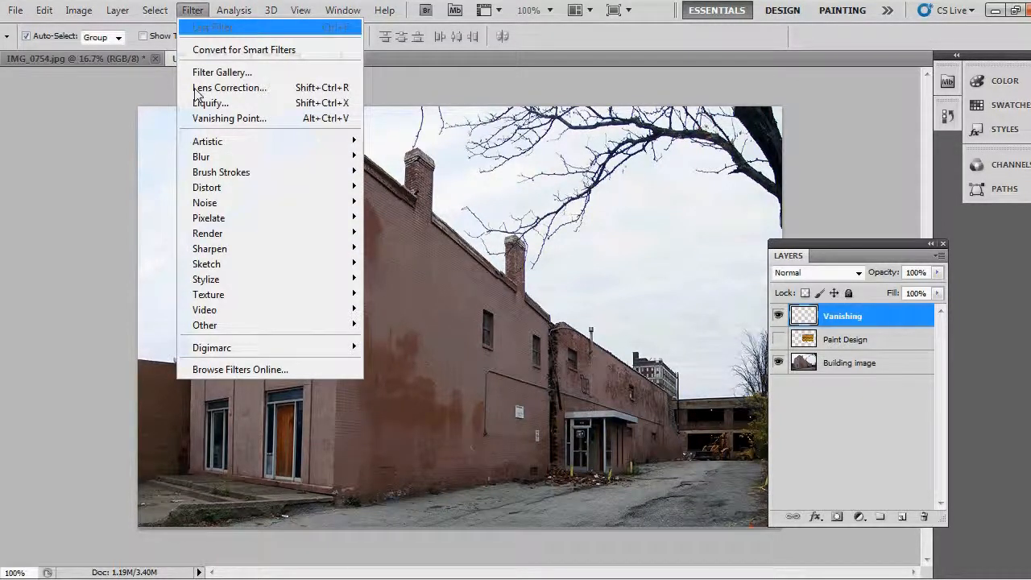
pyautogui.moveTo(225, 140)
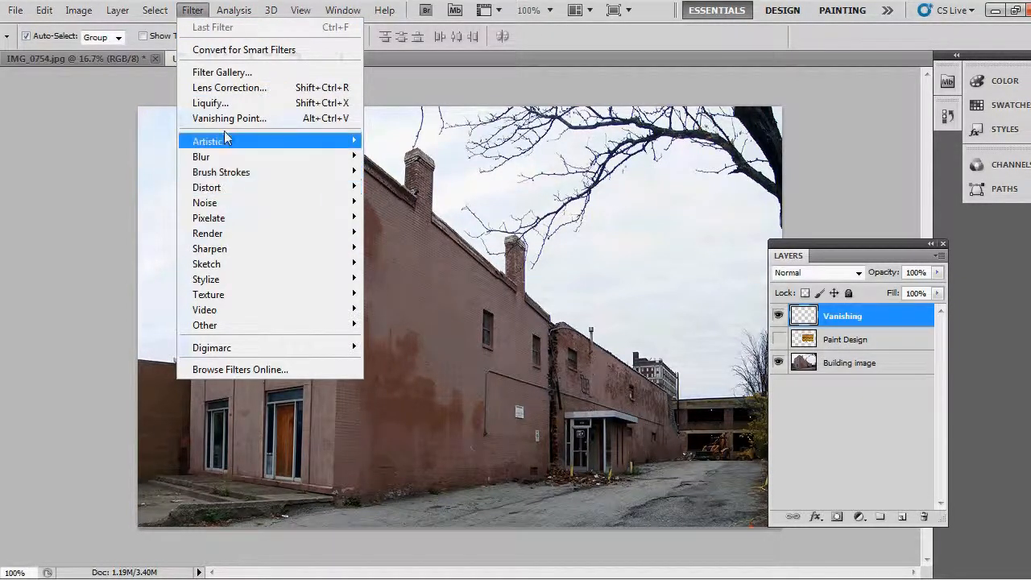
# Step: Choose Vanishing Point from the Filter menu
pyautogui.click(229, 118)
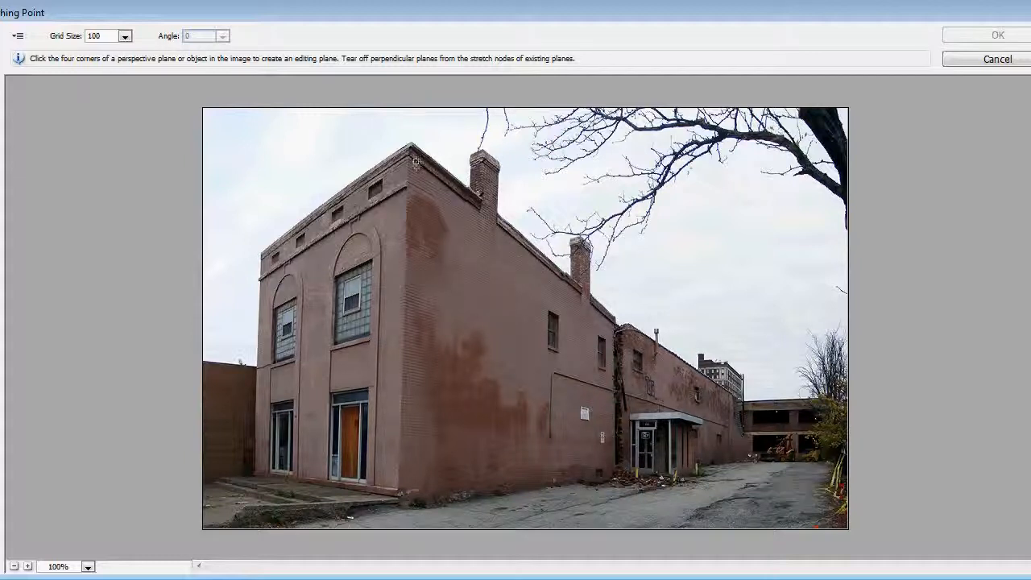
# Step: Outline the side wall's perspective plane by clicking its corner points
pyautogui.click(480, 197)
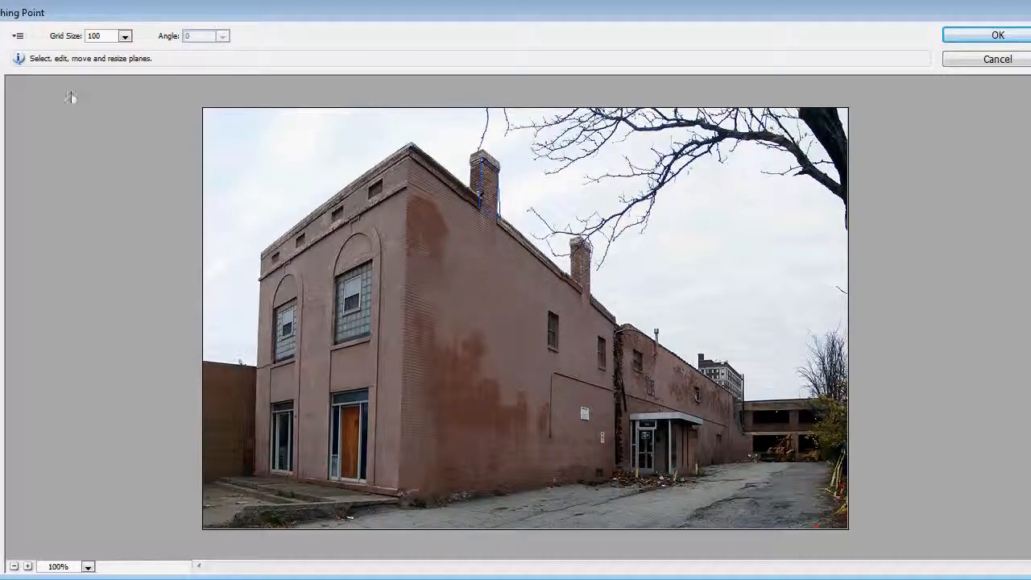
pyautogui.click(490, 189)
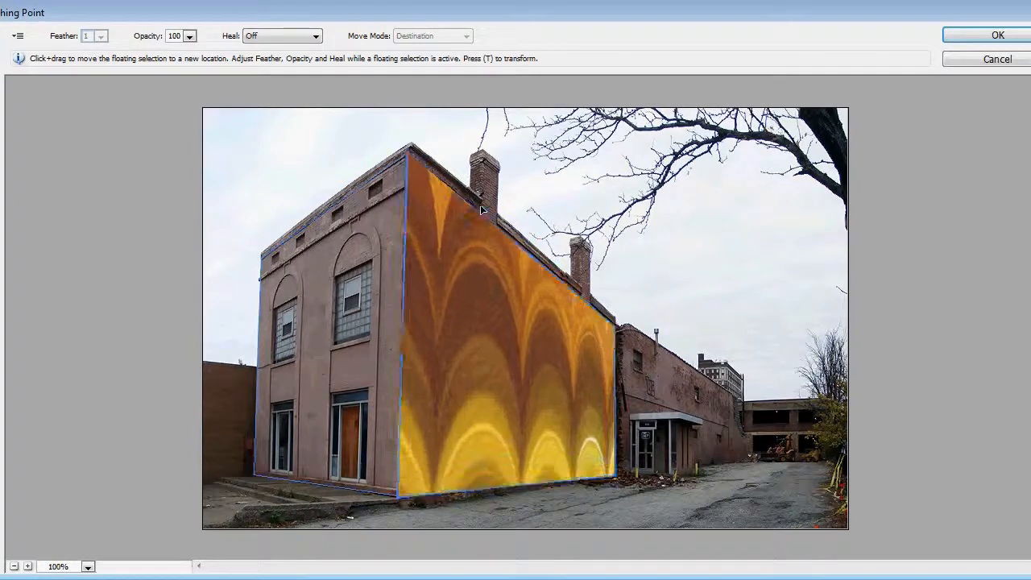
# Step: Drag the pasted gold arch pattern onto the side wall plane until it fills the wall
pyautogui.moveTo(479, 211); pyautogui.dragTo(472, 227)
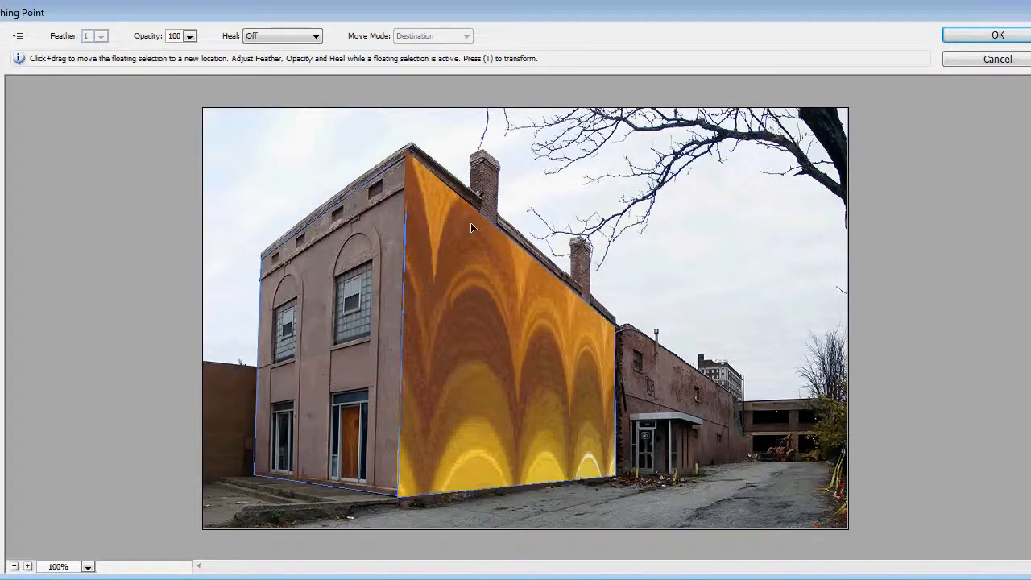
pyautogui.moveTo(473, 227); pyautogui.dragTo(478, 188)
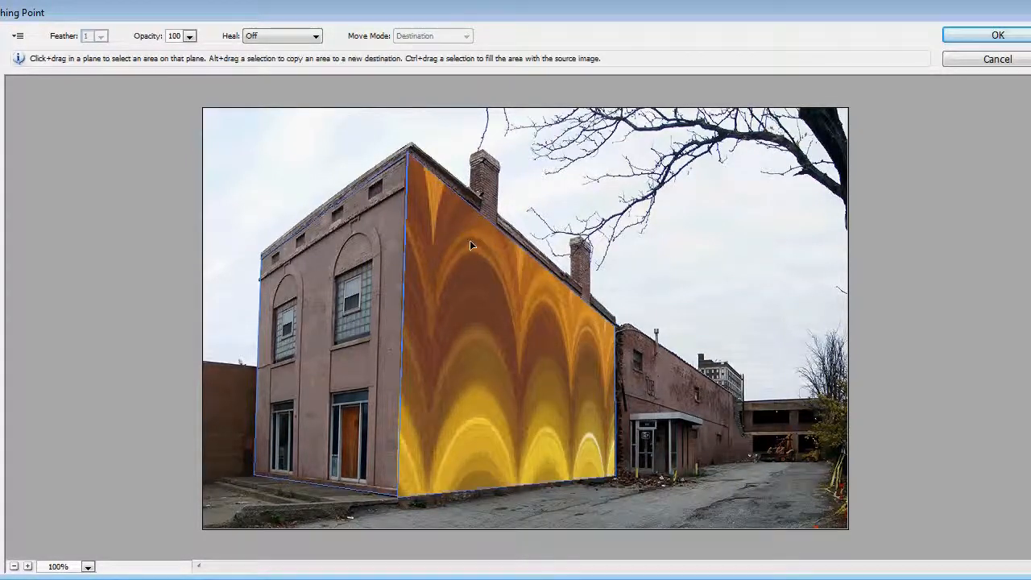
pyautogui.moveTo(471, 246); pyautogui.dragTo(482, 246)
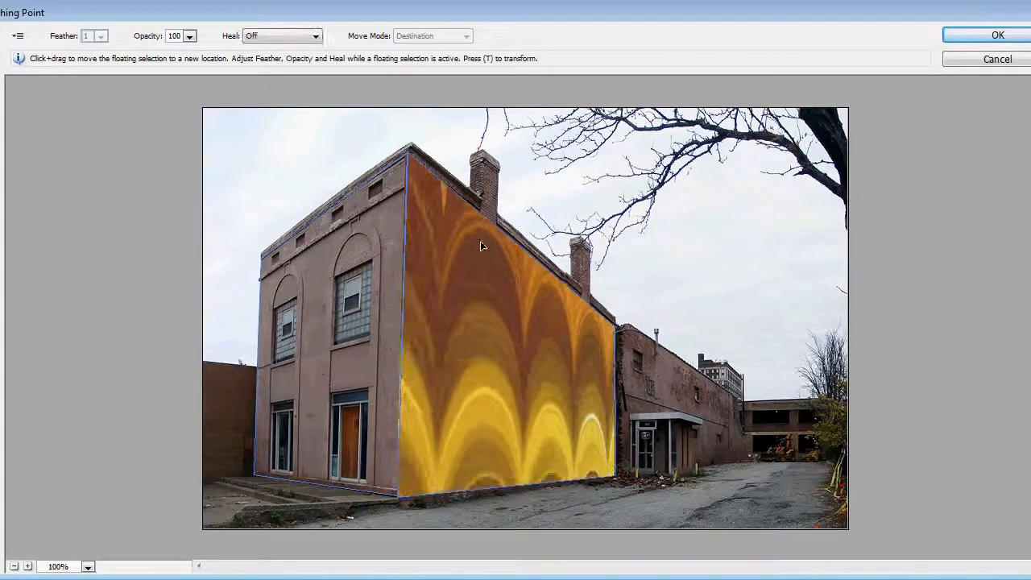
pyautogui.moveTo(481, 245); pyautogui.dragTo(484, 300)
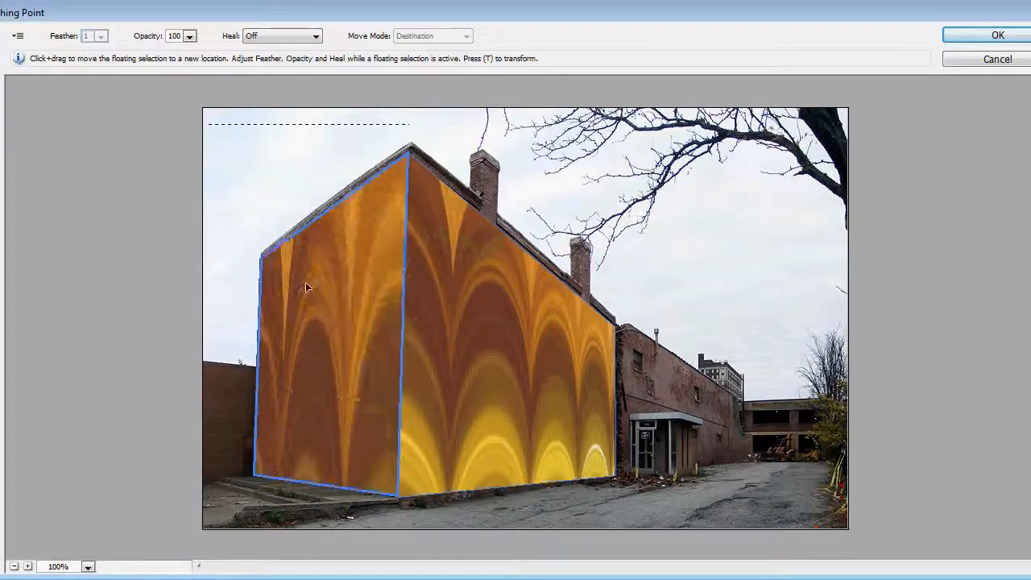
# Step: Carry the pattern around the corner onto the front wall and position it to fill
pyautogui.moveTo(306, 288); pyautogui.dragTo(347, 325)
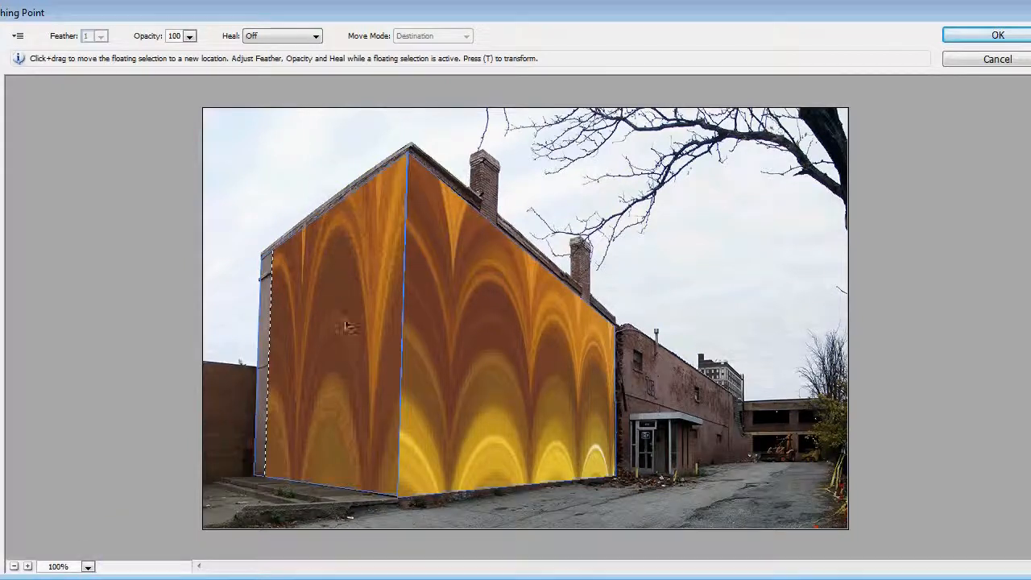
pyautogui.moveTo(347, 326); pyautogui.dragTo(327, 236)
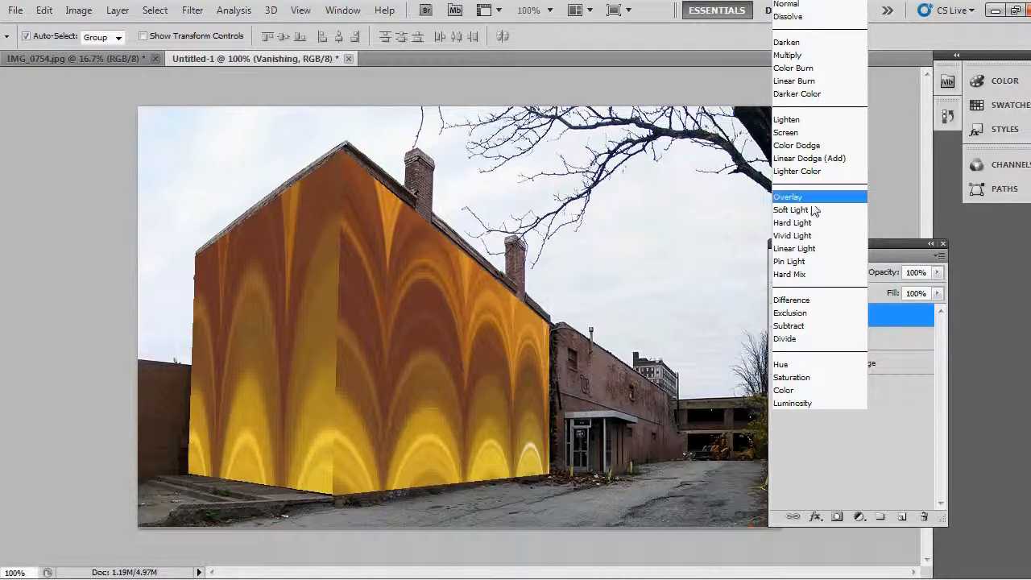
pyautogui.moveTo(810, 200)
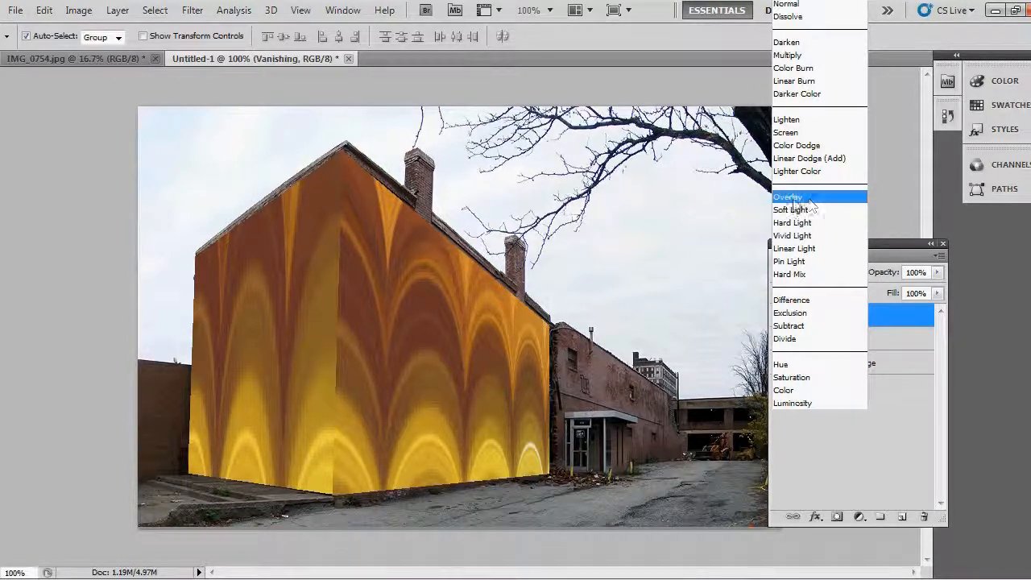
# Step: Set the Vanishing layer's blend mode to Overlay
pyautogui.click(788, 196)
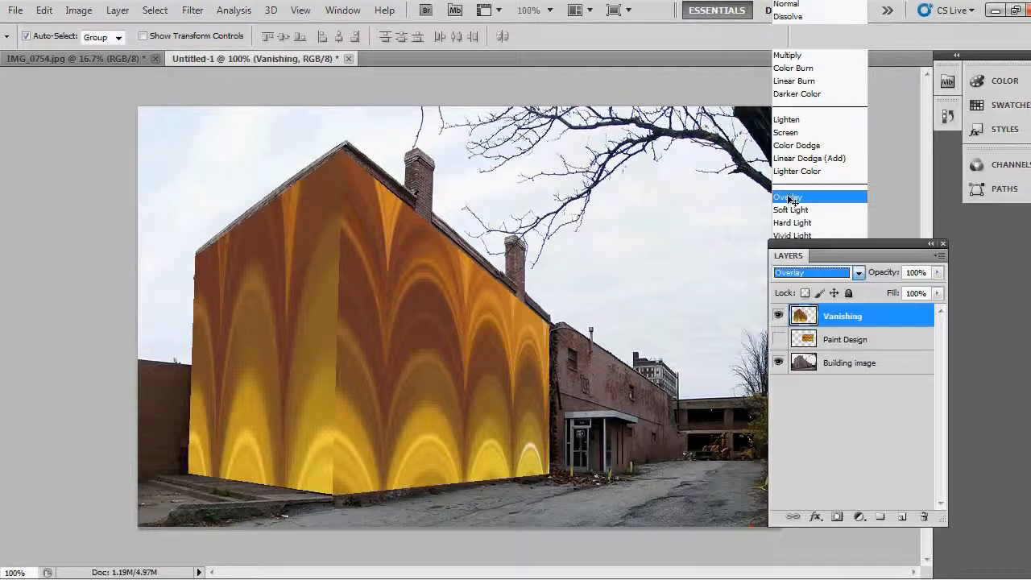
pyautogui.click(787, 195)
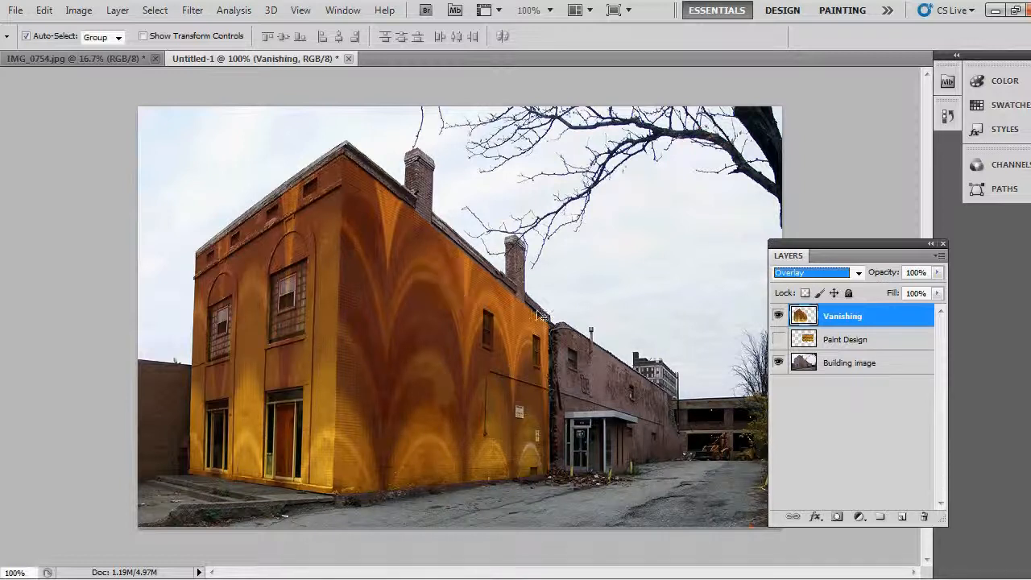
pyautogui.moveTo(637, 393)
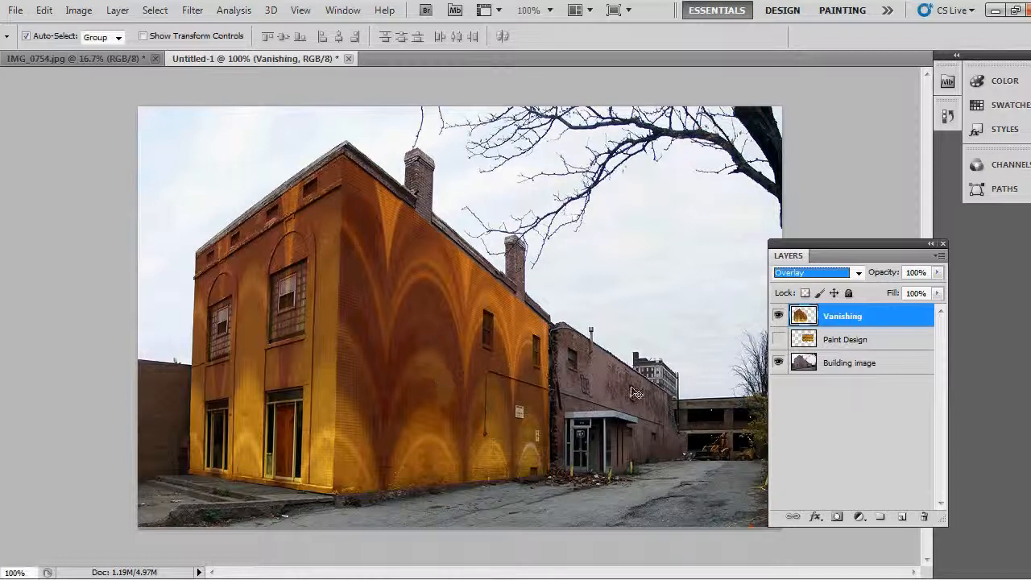